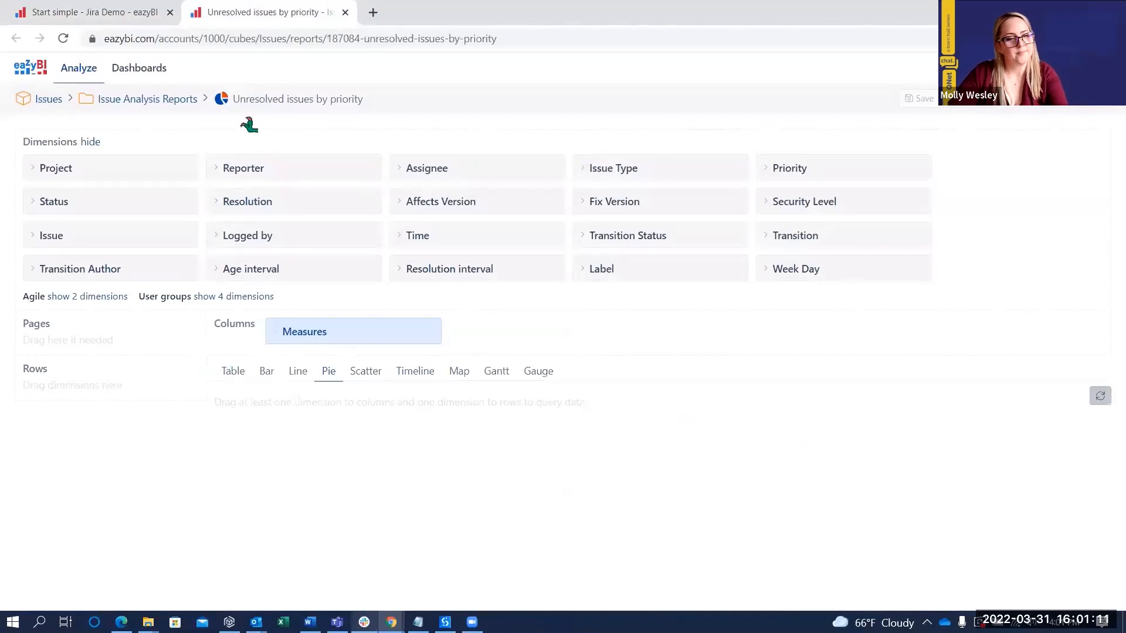
mouse_move(874, 213)
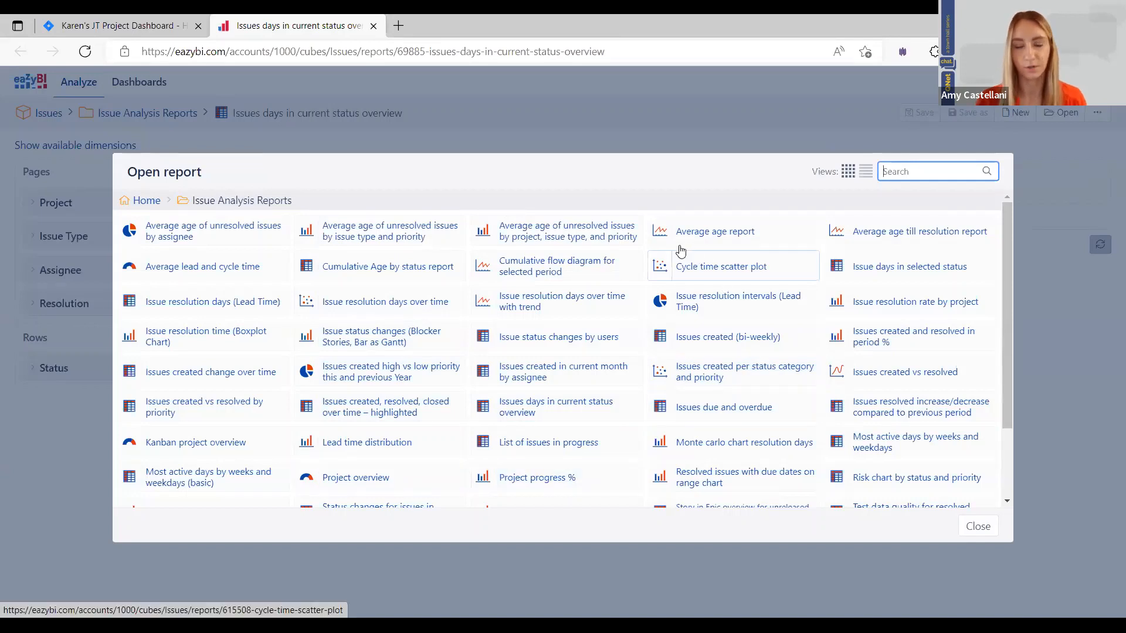
Step: Show the Open report dialog listing the Issue Analysis Reports
click(555, 407)
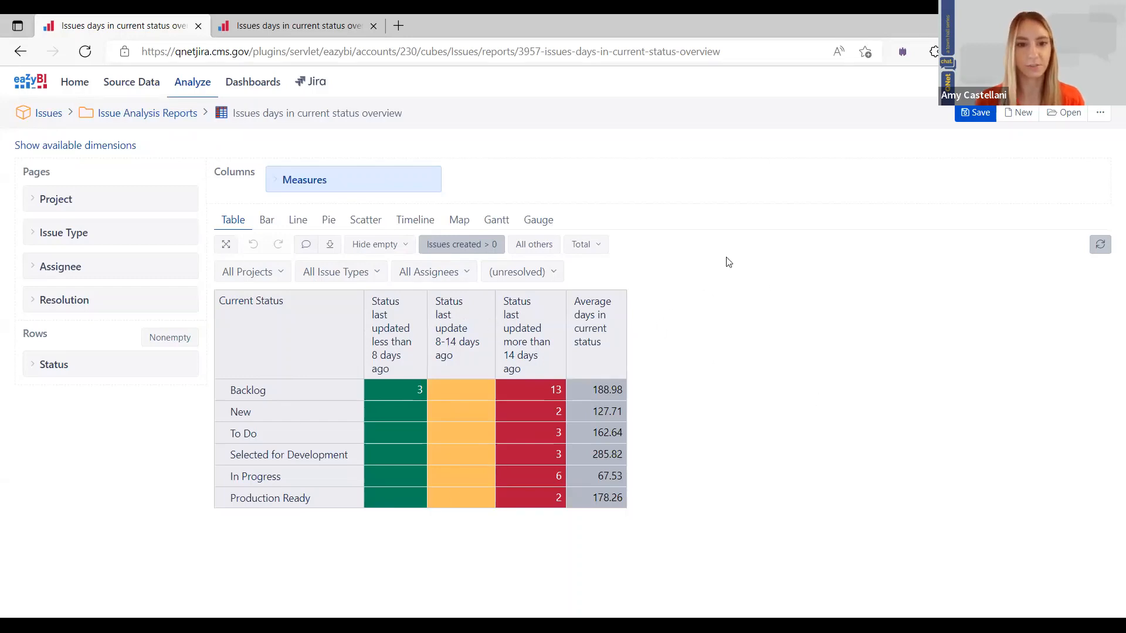
Step: Switch the Issues days in current status overview report from Table to Map view
click(458, 219)
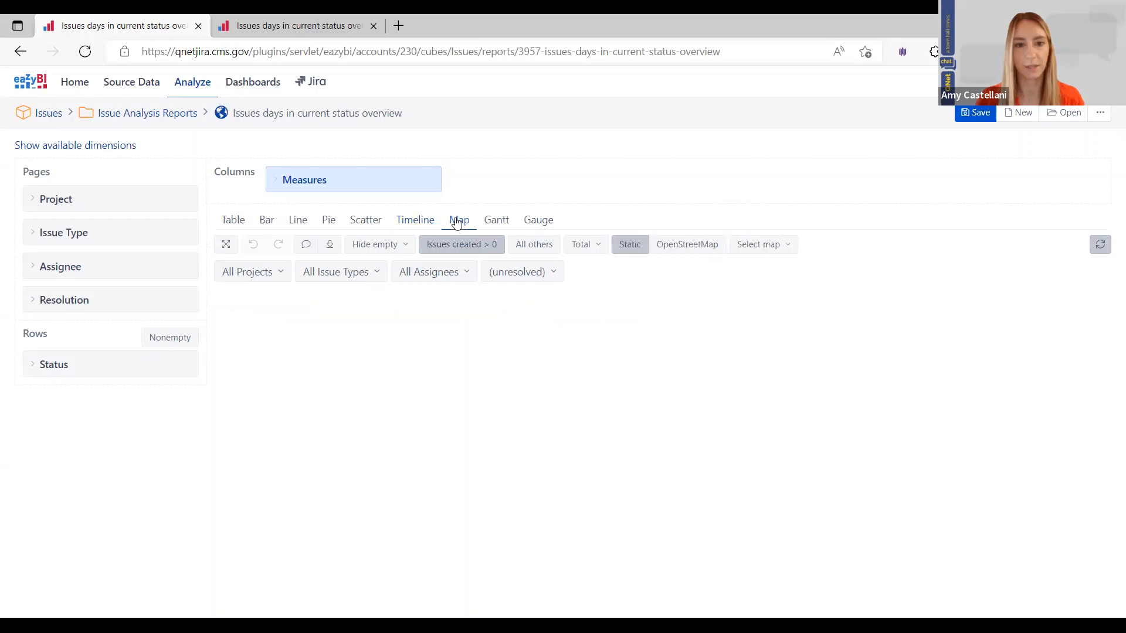